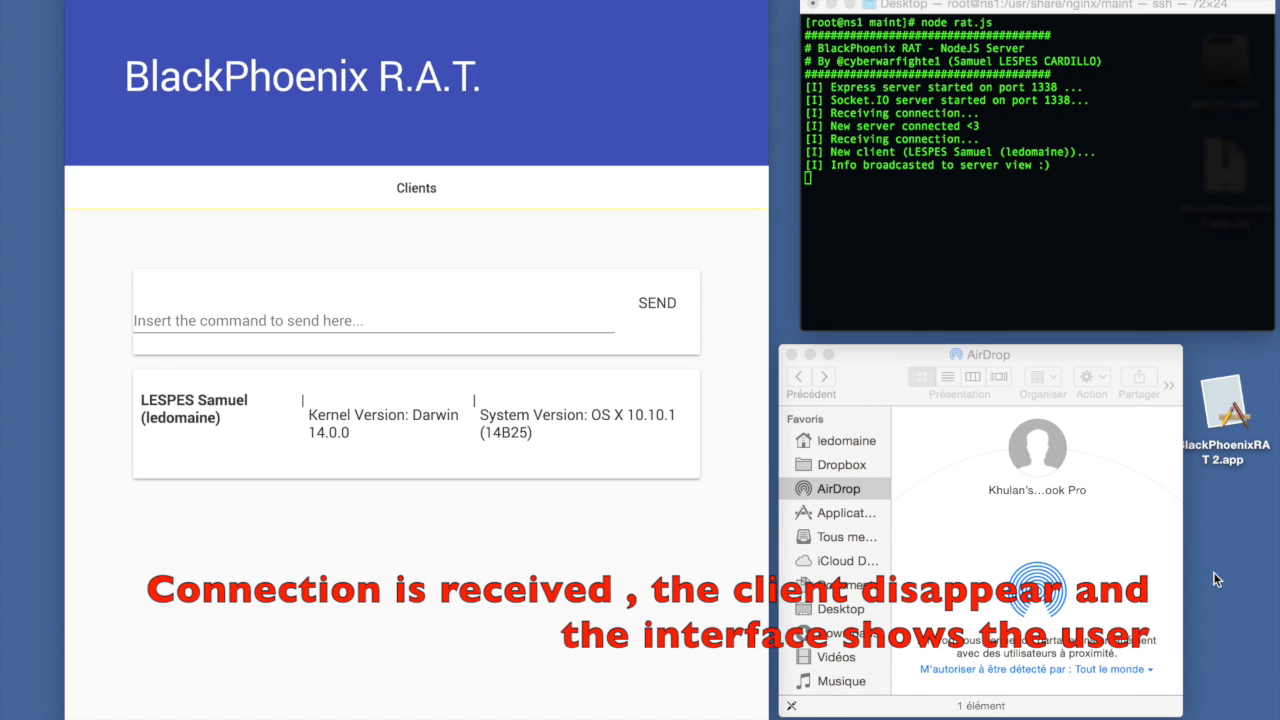
mouse_move(288, 458)
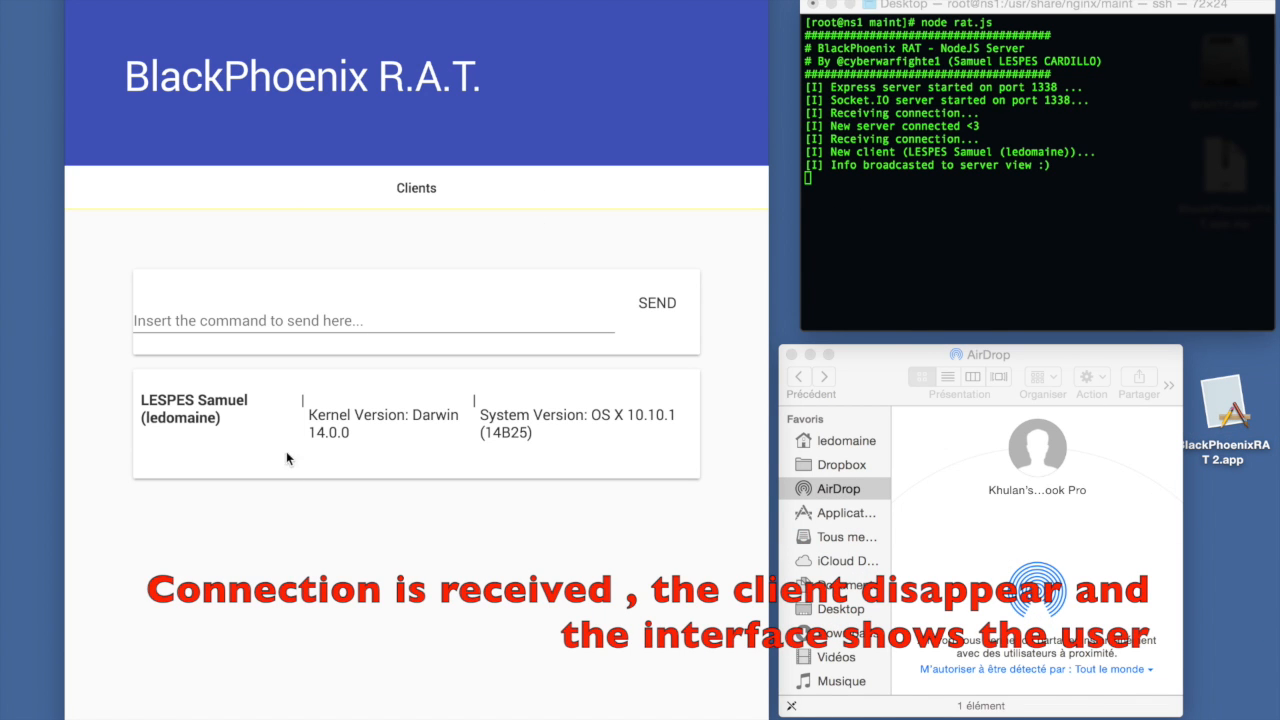
mouse_move(950, 220)
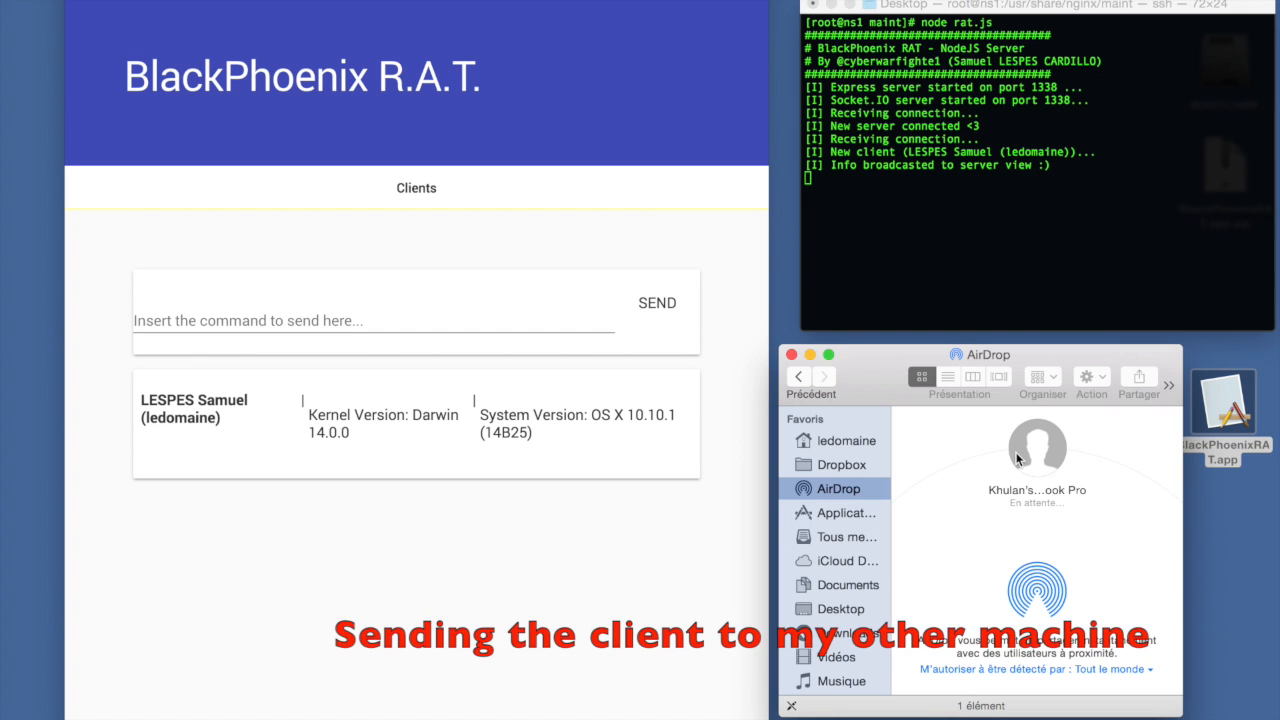
Step: Drop BlackPhoenixRAT.app onto the other Mac via AirDrop so it joins as a second client
left_click(1036, 448)
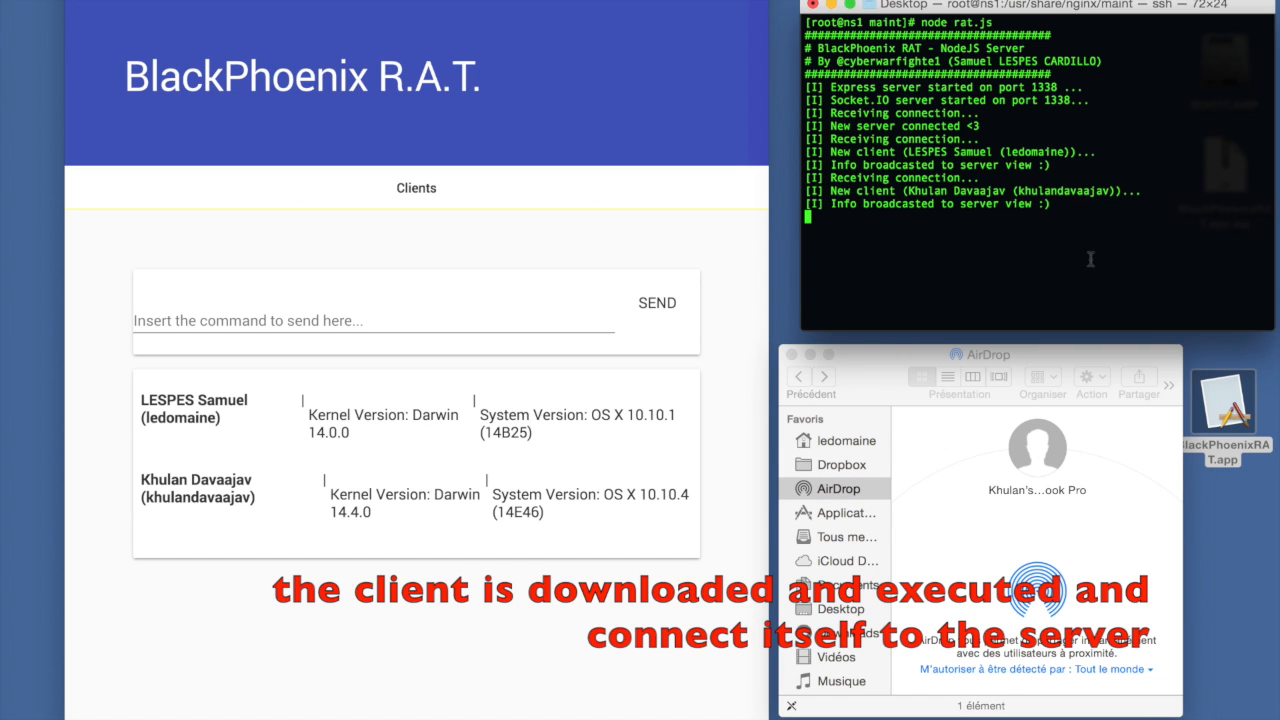
mouse_move(592, 240)
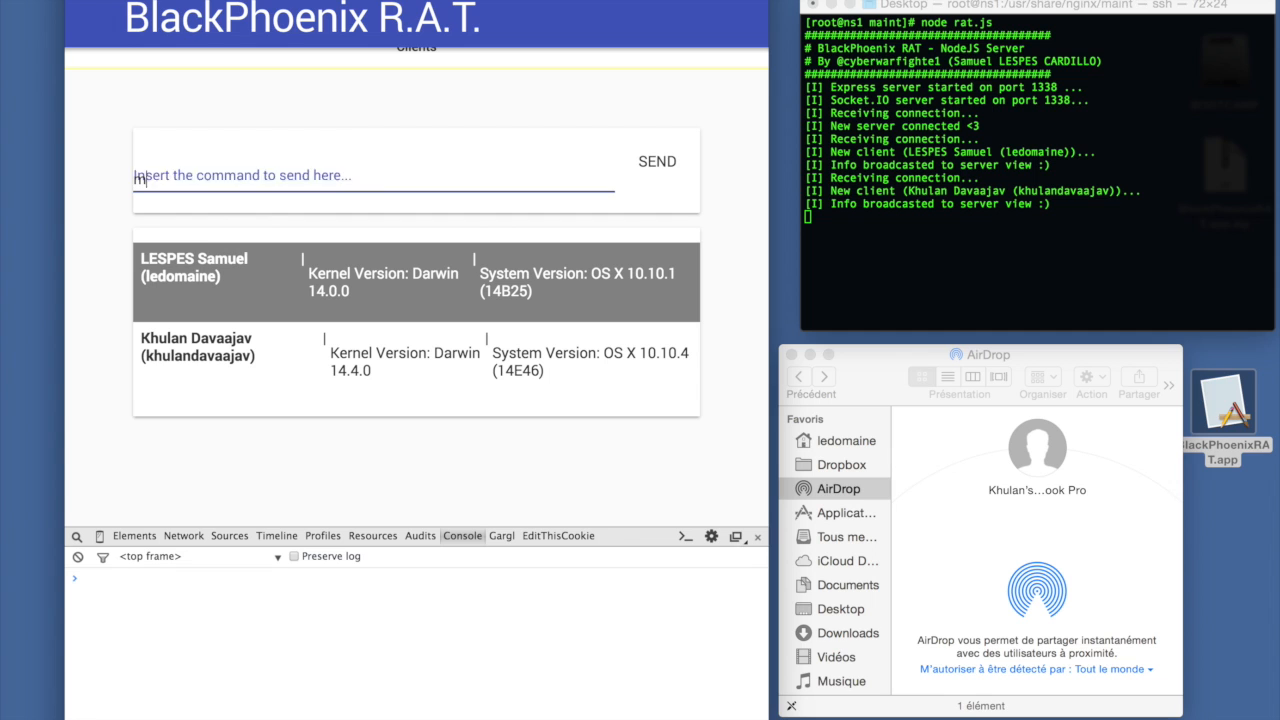
Step: Send the ls command to both connected Mac clients and review their directory listings in the console
type("ls")
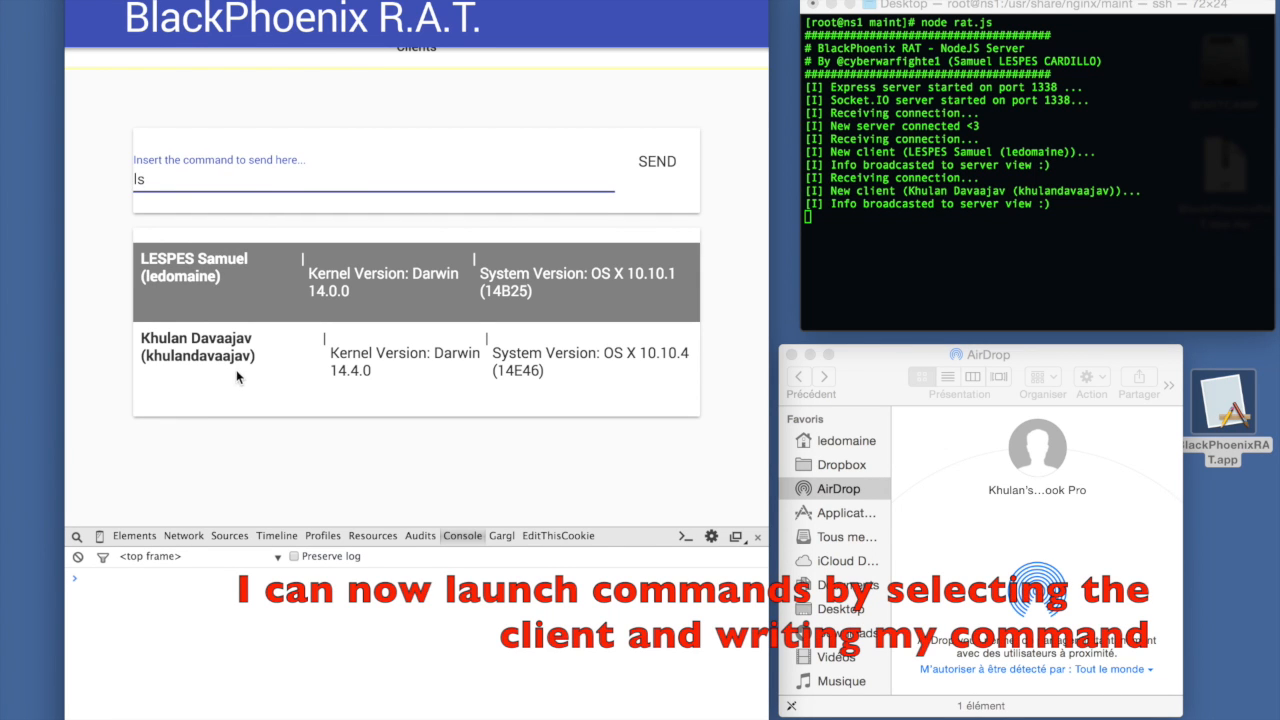
left_click(656, 160)
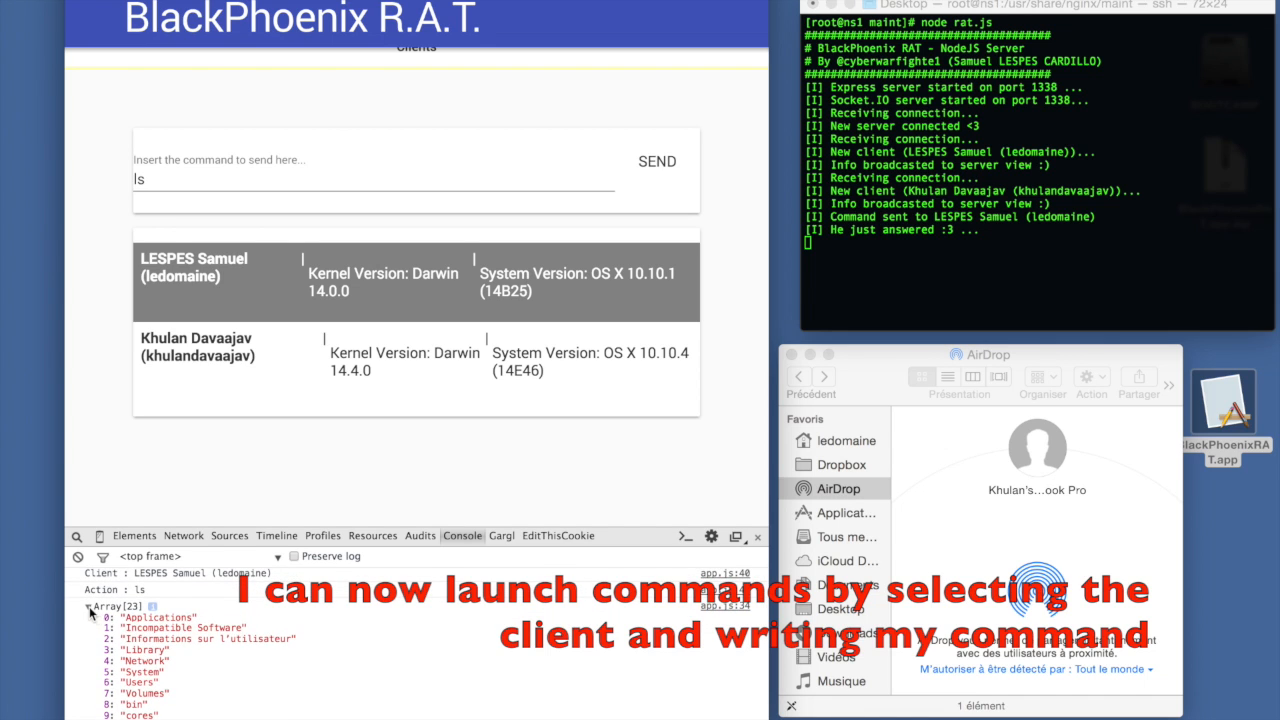
left_click(400, 356)
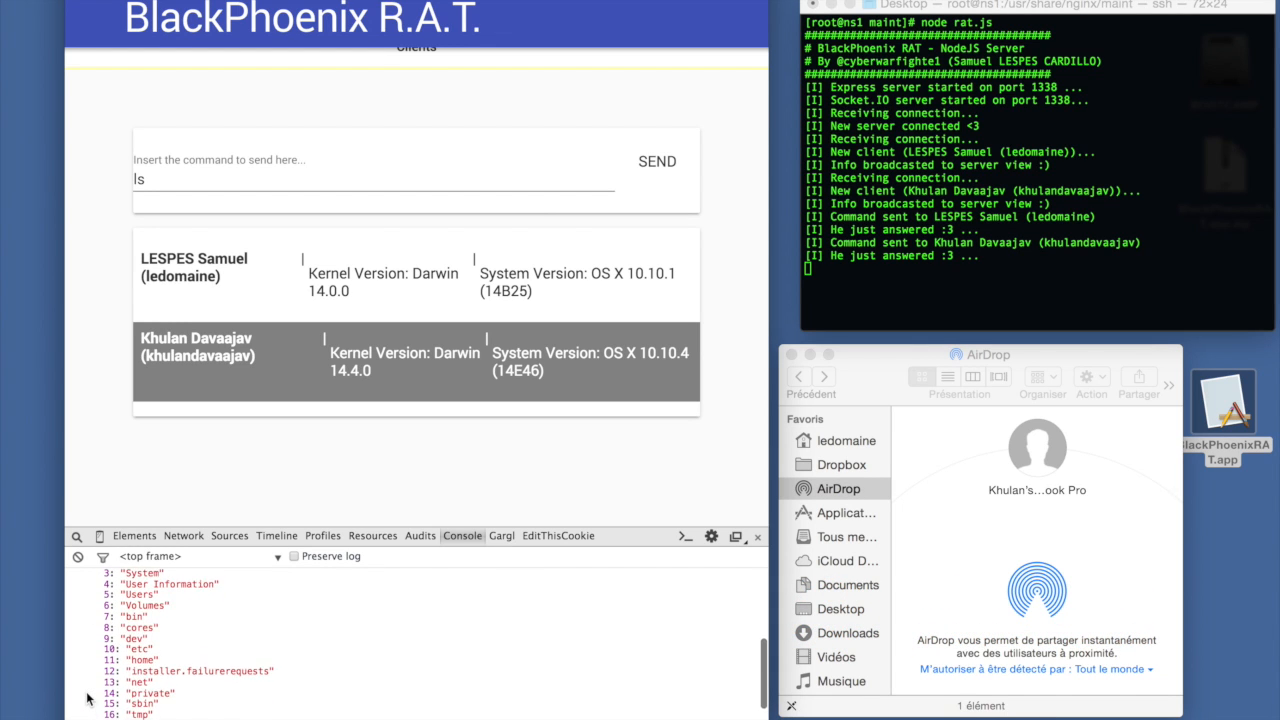
scroll("up", 3)
type("node r")
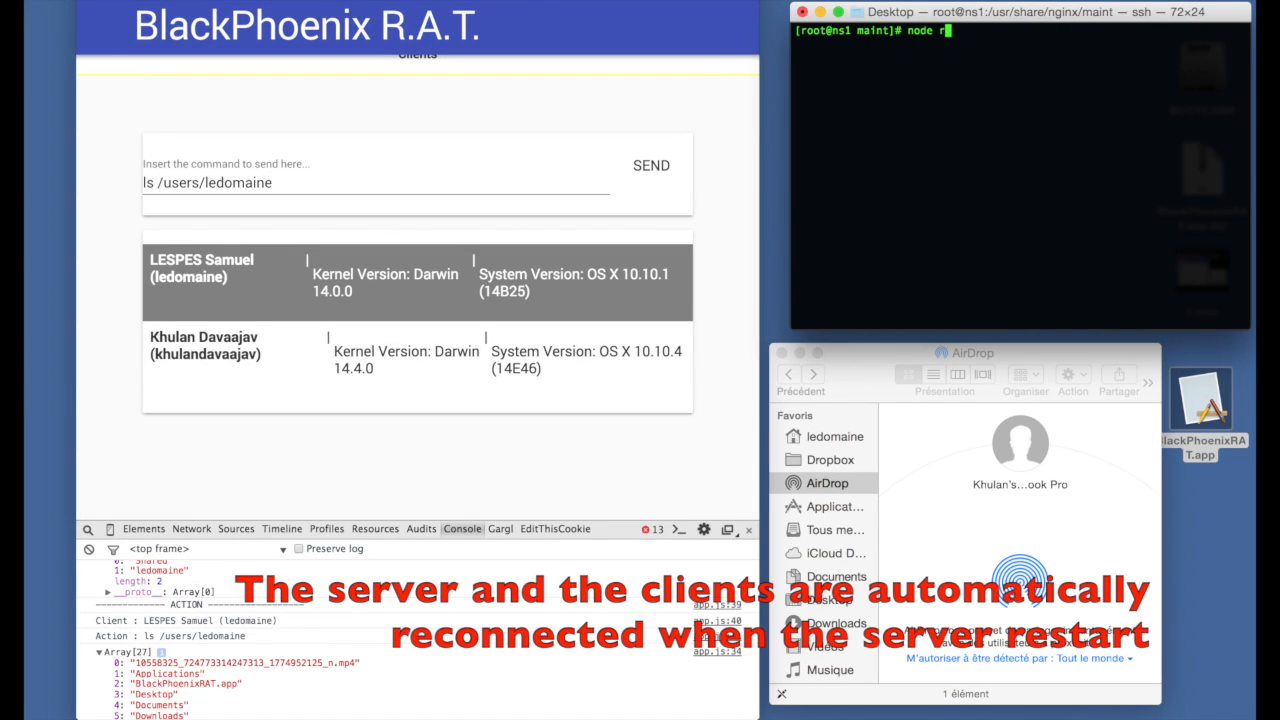
Step: Run node rat.js in the SSH session so both Mac clients reconnect to the panel
key("Return")
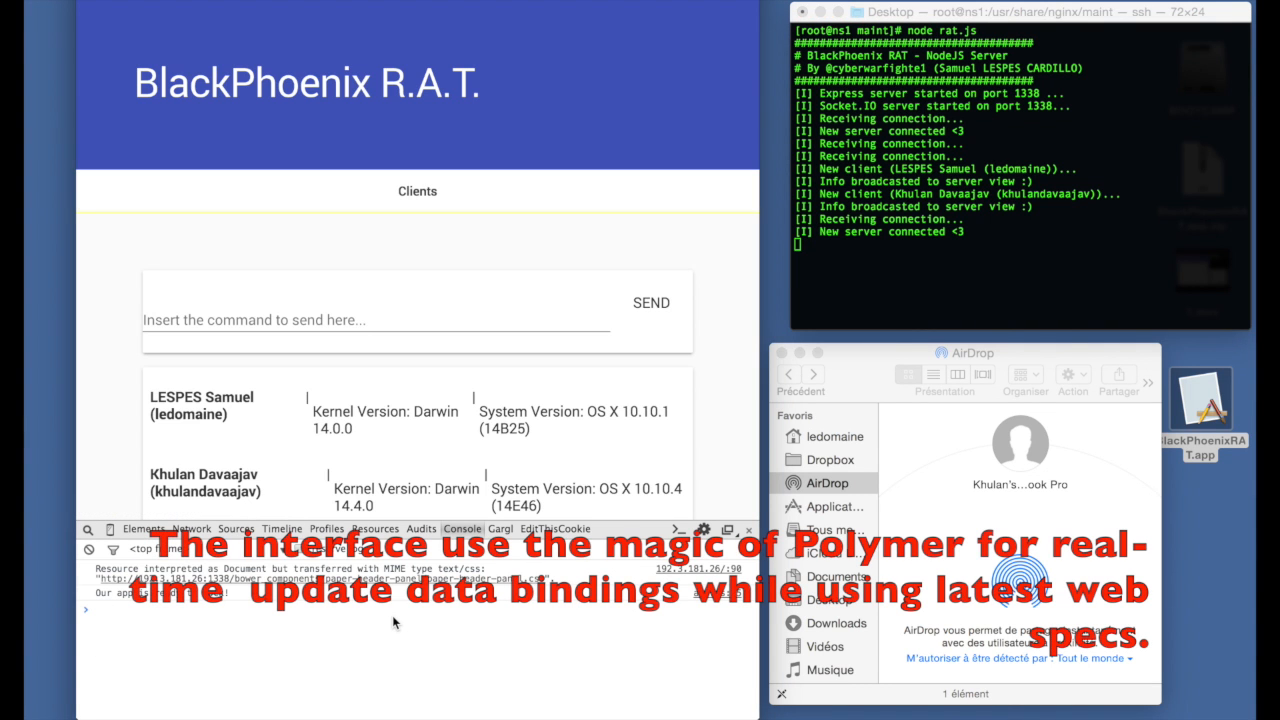
mouse_move(470, 436)
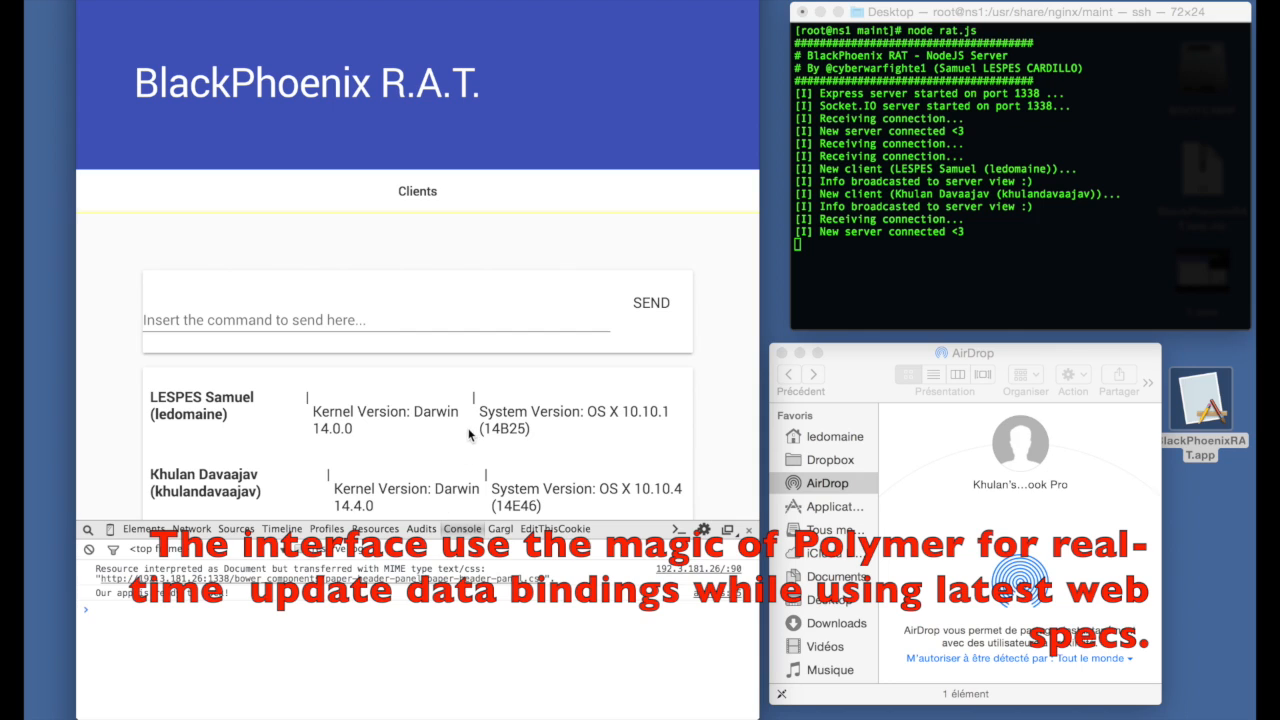